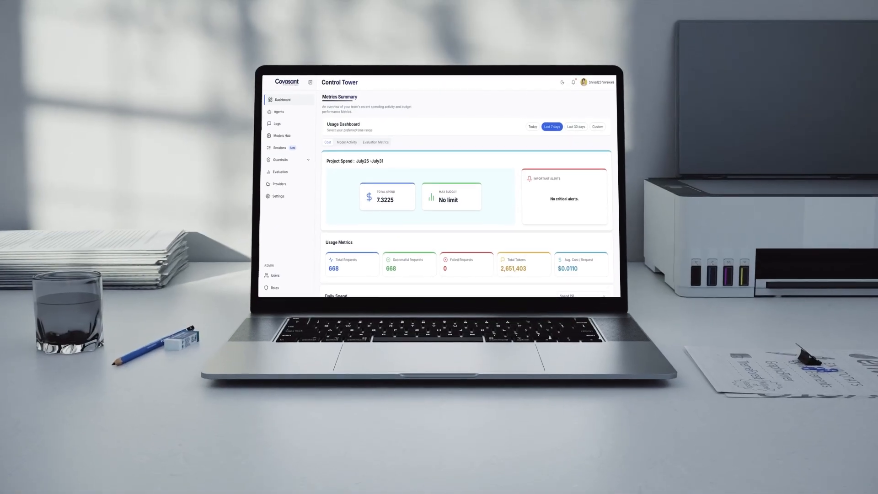
# Scroll the spending dashboard, then browse the Agents list, Models Hub, model templates and guardrail policies
pyautogui.scroll(-3)
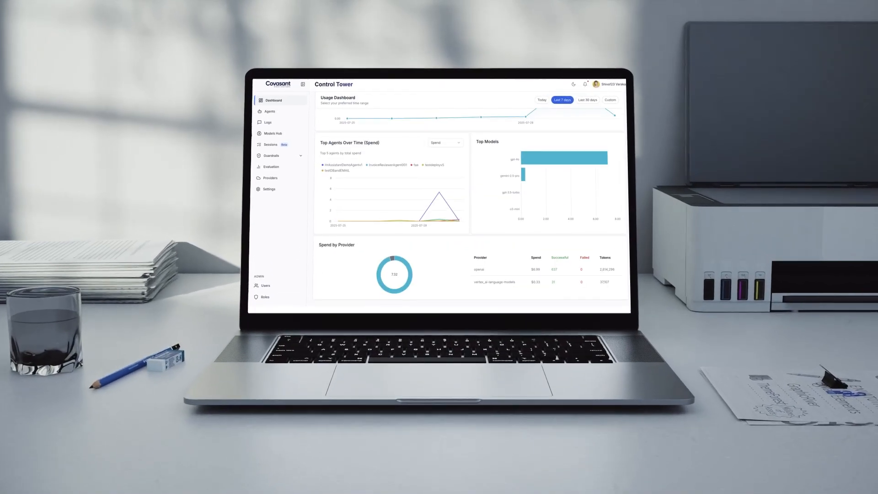
pyautogui.click(268, 111)
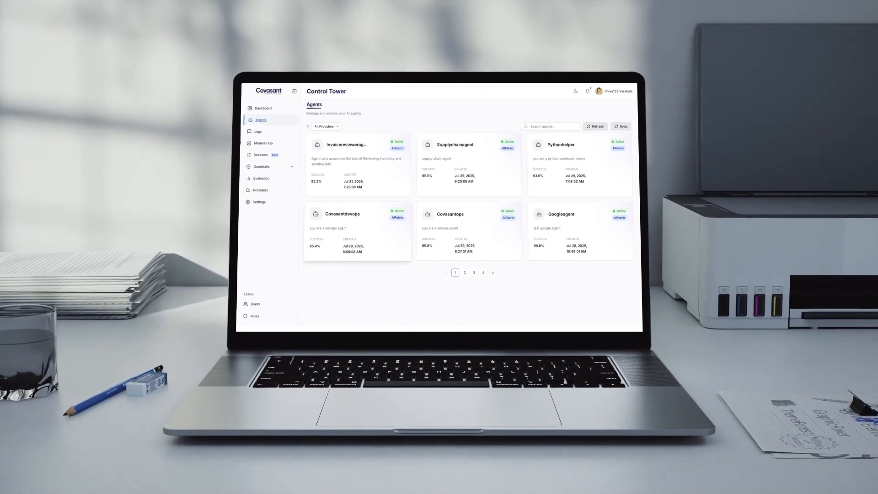
pyautogui.click(263, 143)
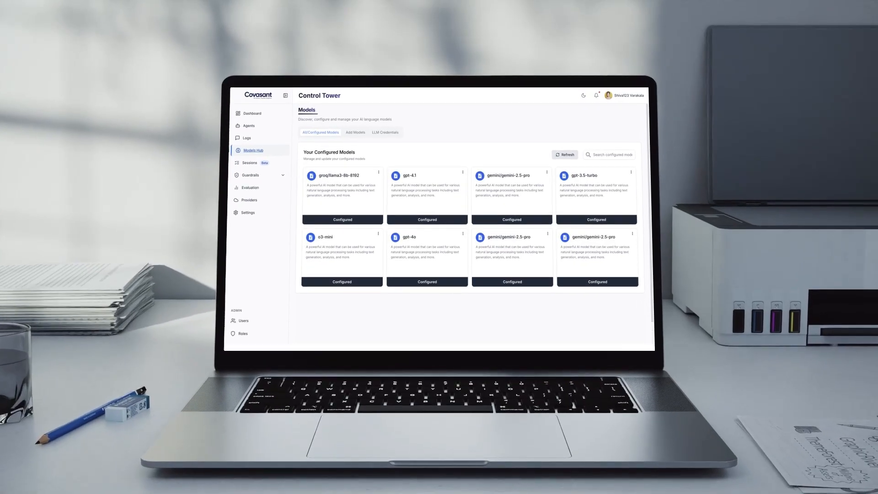
pyautogui.click(355, 132)
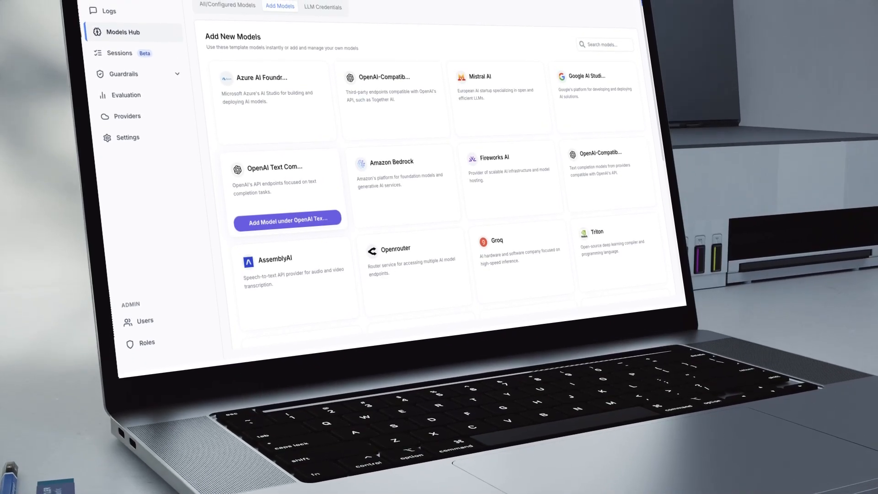
pyautogui.click(124, 73)
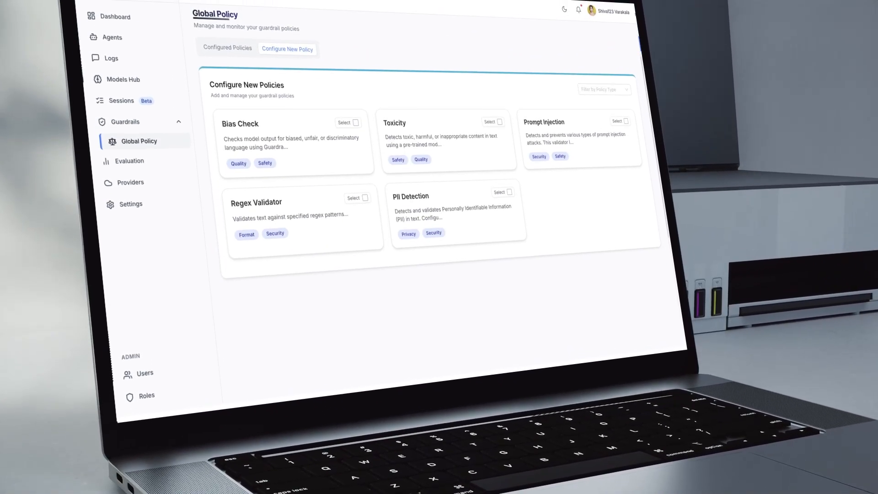